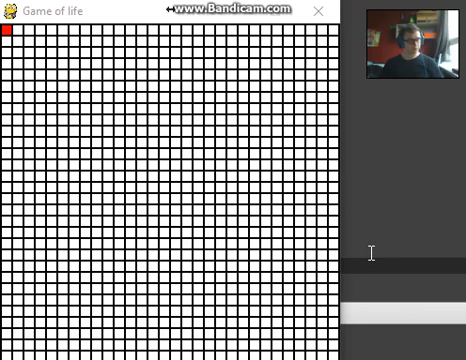
mouse_move(286, 172)
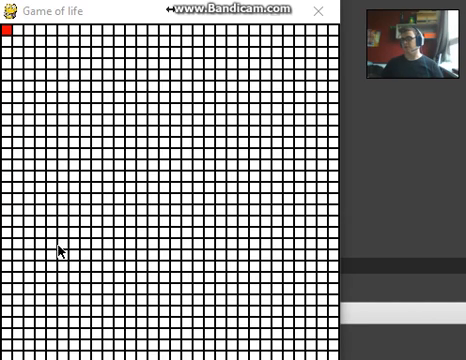
mouse_move(102, 268)
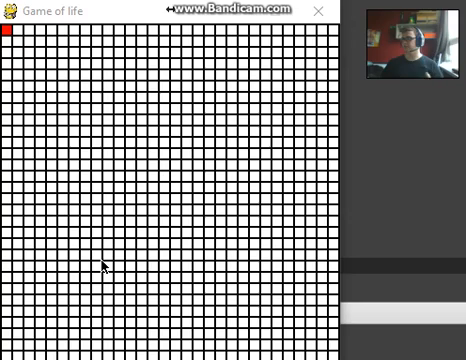
mouse_move(195, 72)
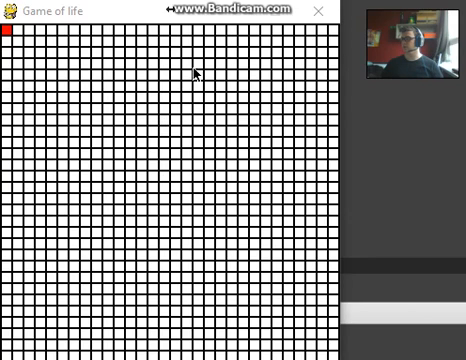
left_click(148, 126)
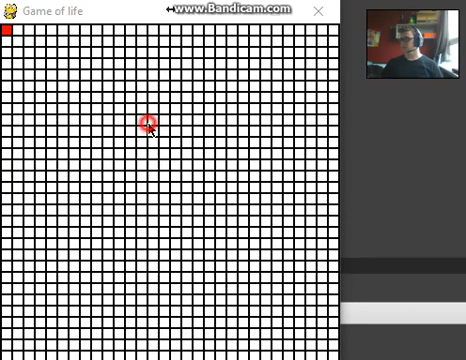